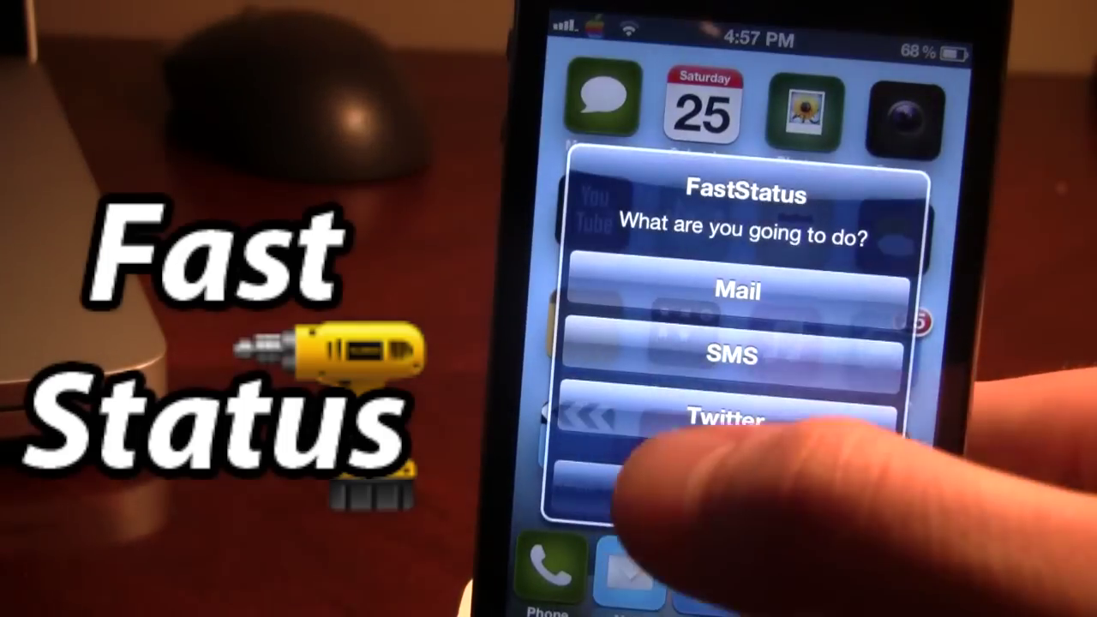
# Dismiss the FastStatus popup and open the FastStatus 1.0 package Details page in Cydia
pyautogui.click(731, 354)
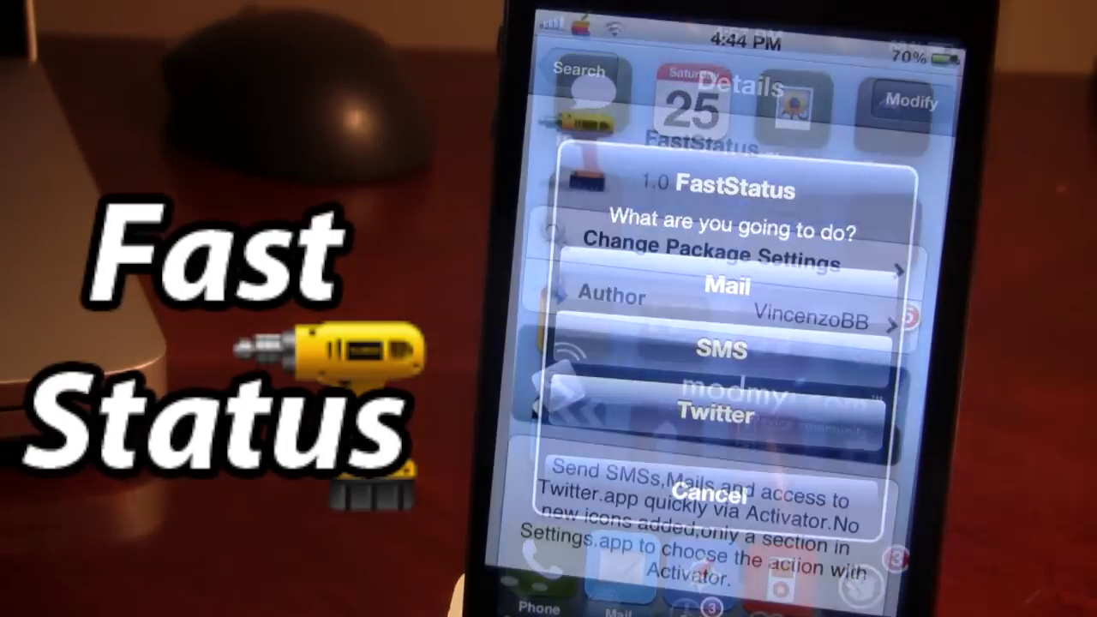
pyautogui.click(712, 493)
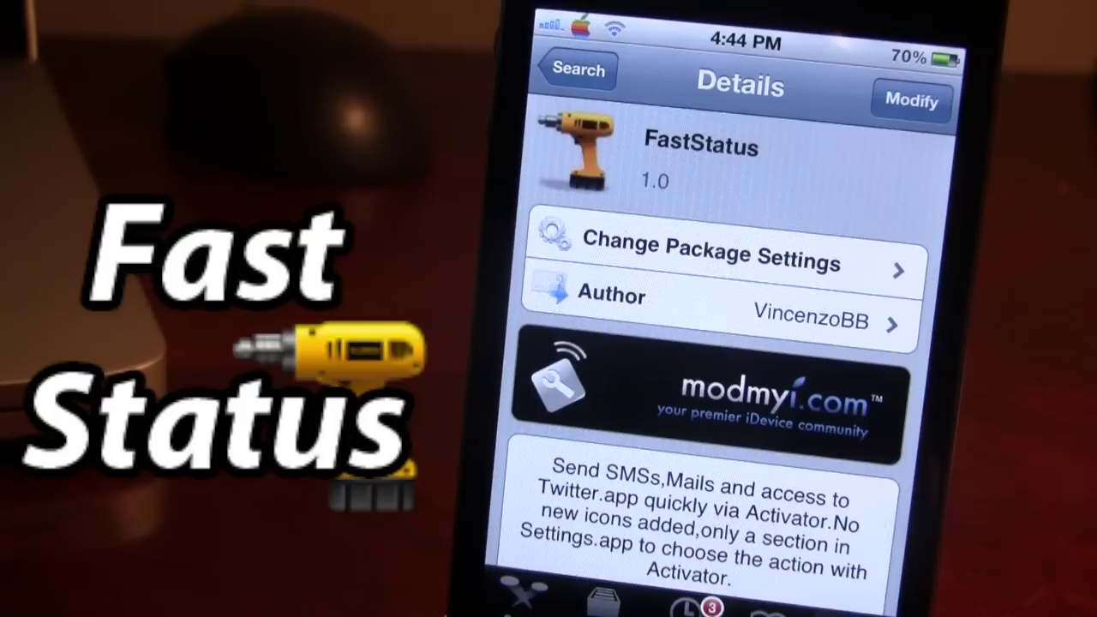